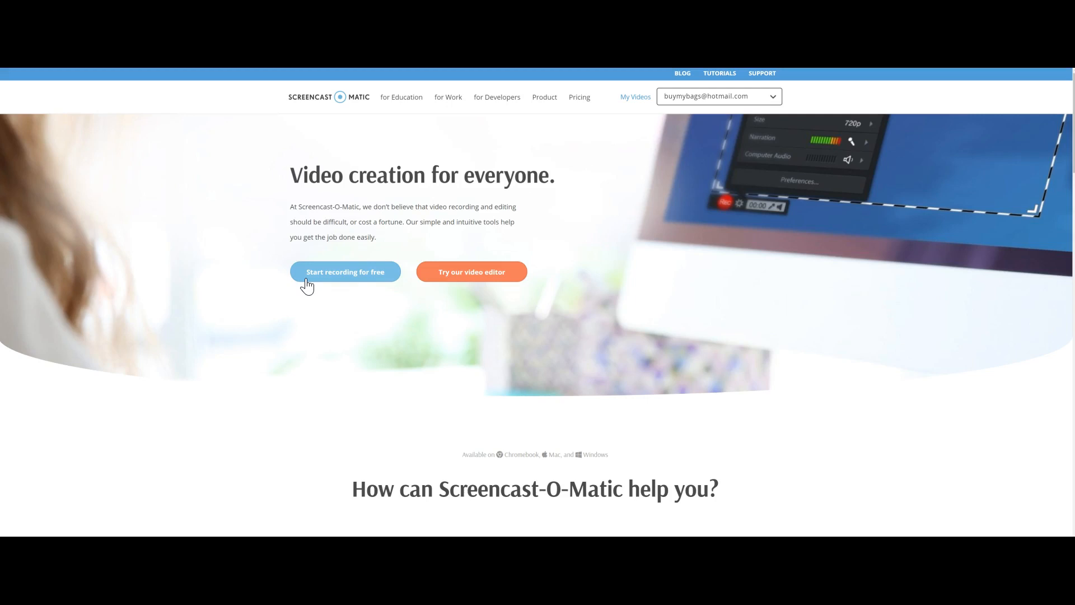
mouse_move(324, 309)
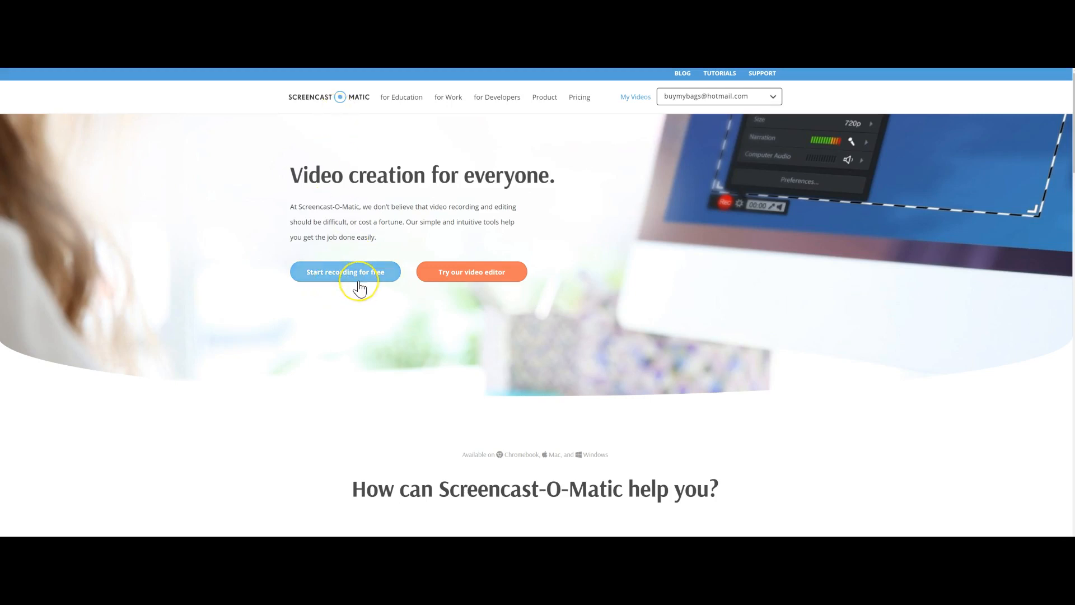
mouse_move(379, 321)
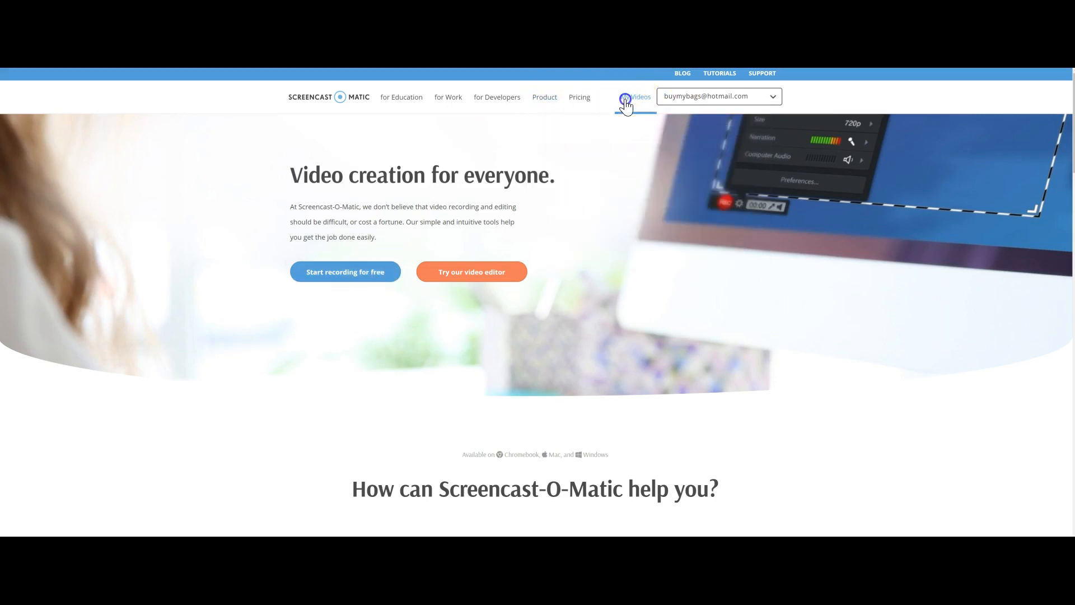
Step: Go to the My Uploads page listing the two saved recordings via My Videos
left_click(638, 96)
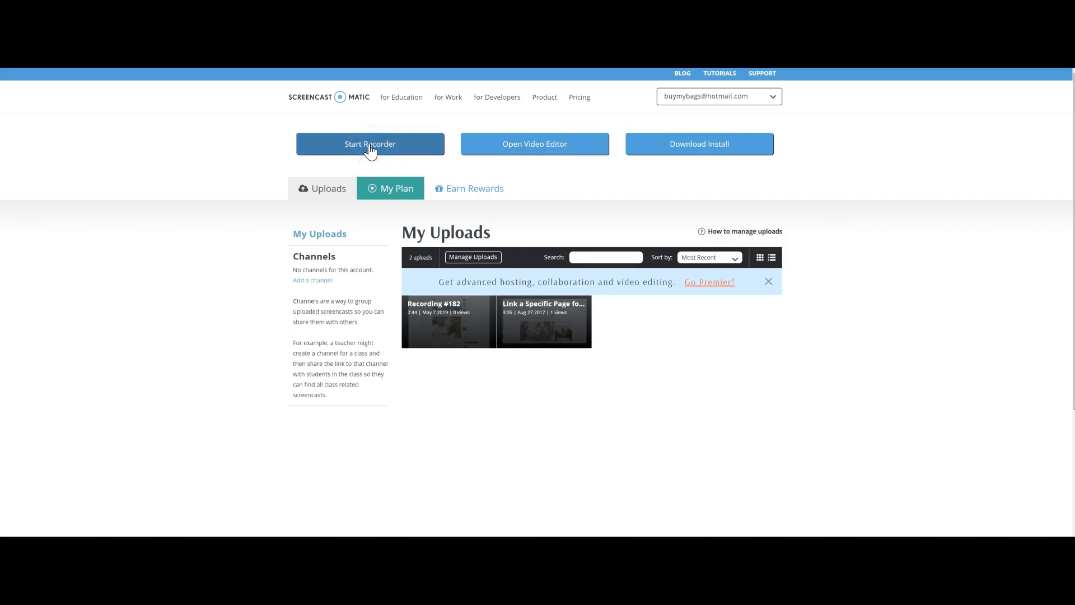
mouse_move(442, 307)
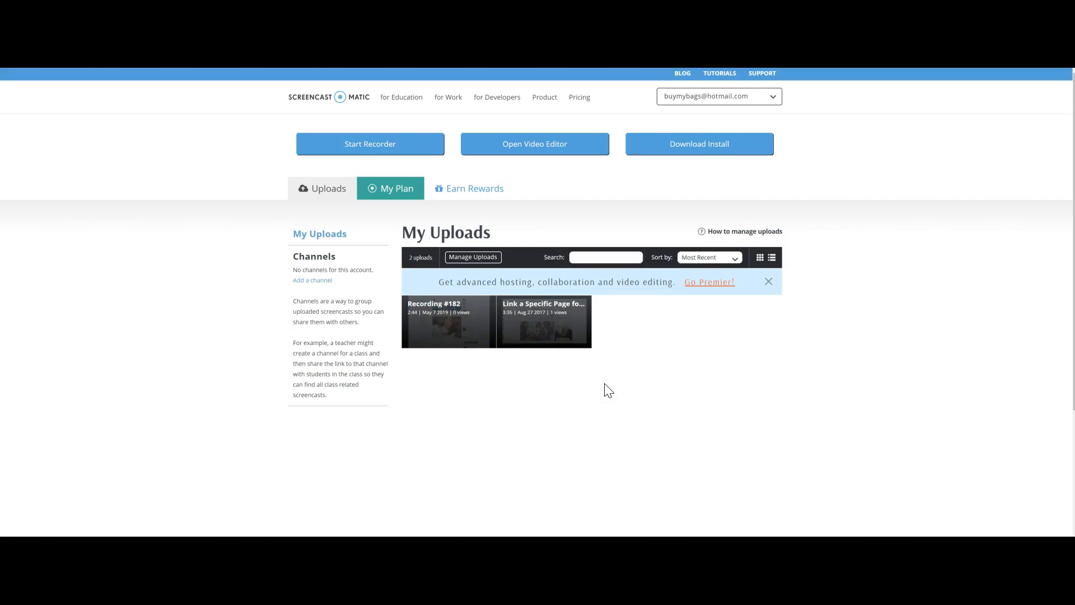
left_click(616, 405)
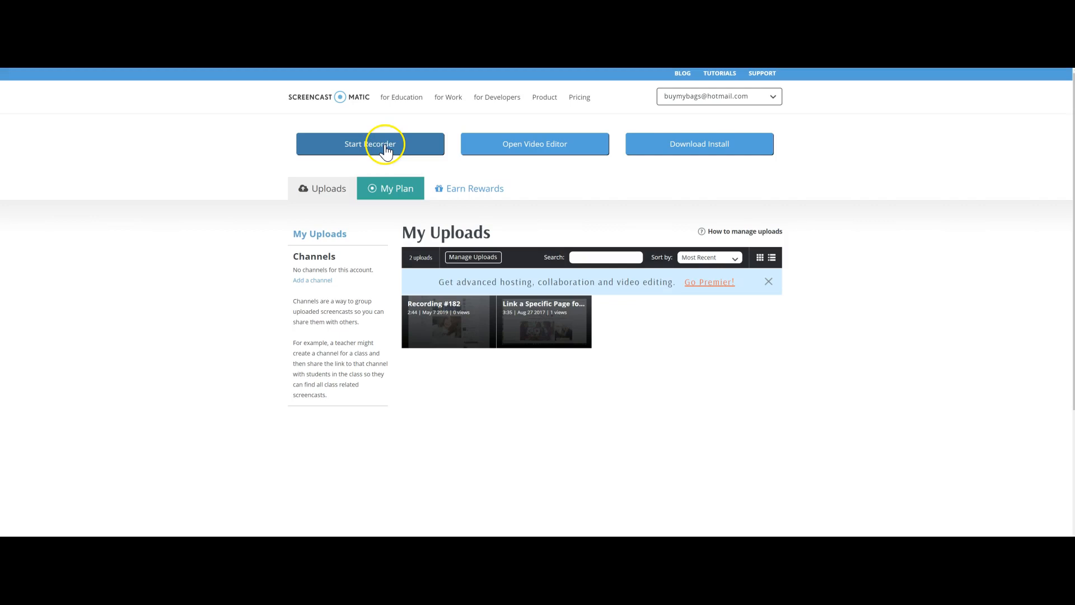
mouse_move(316, 353)
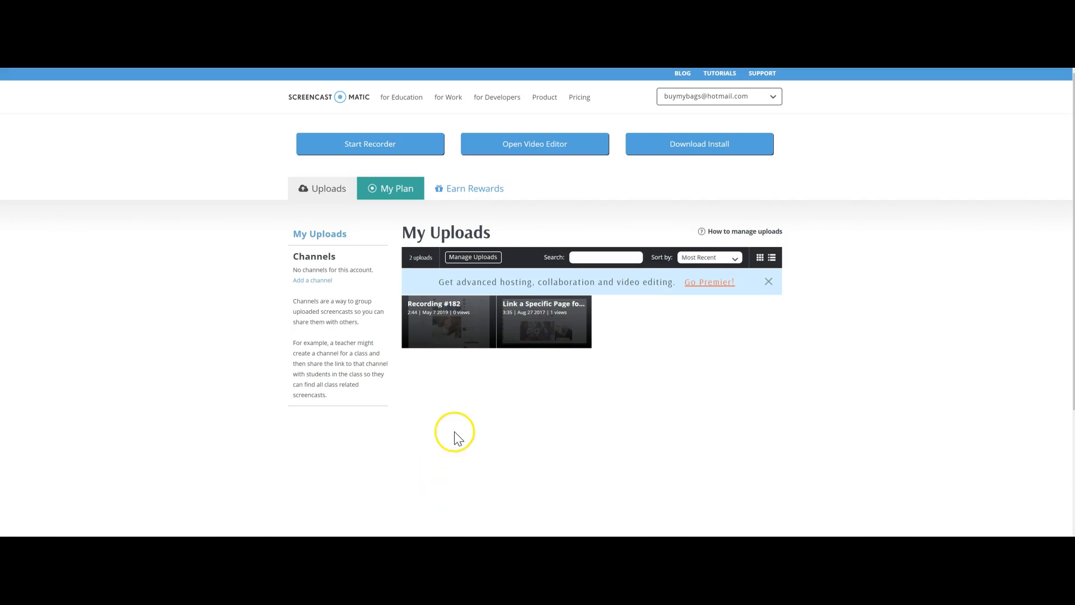
mouse_move(313, 426)
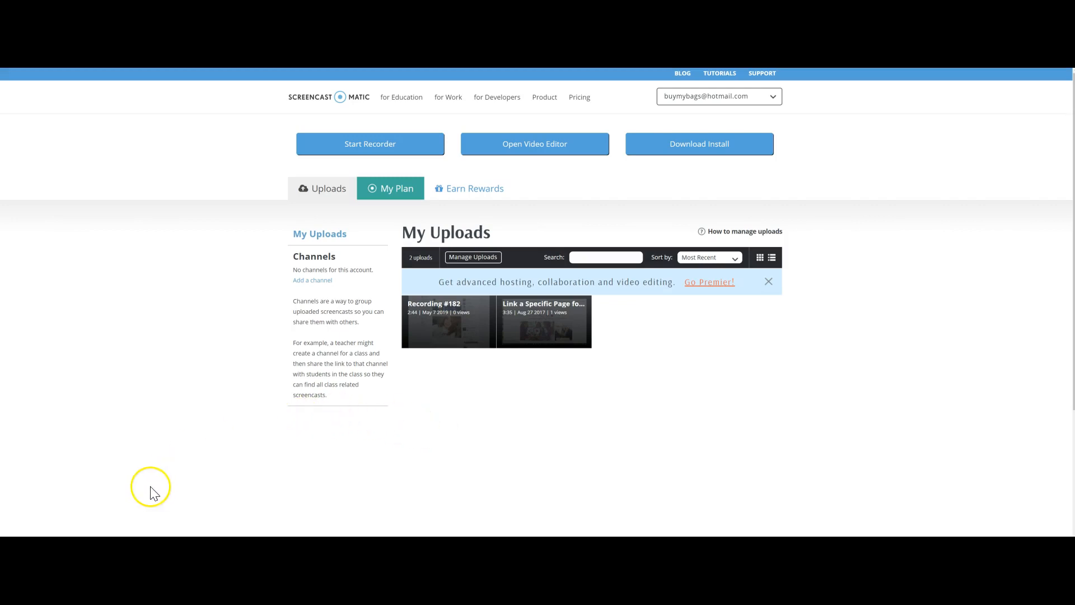
mouse_move(226, 500)
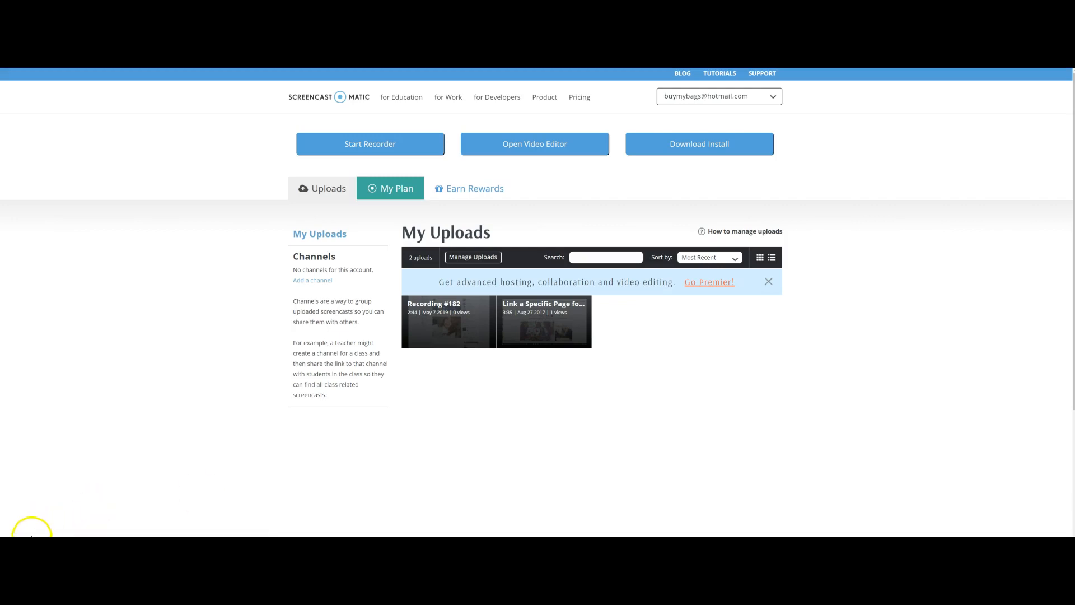
mouse_move(114, 505)
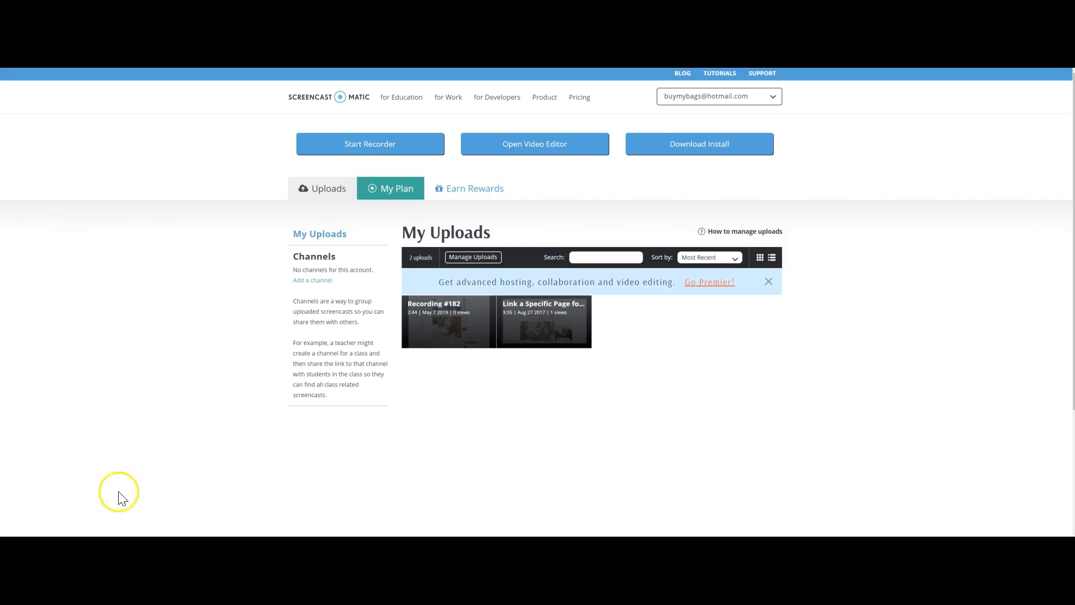
mouse_move(485, 437)
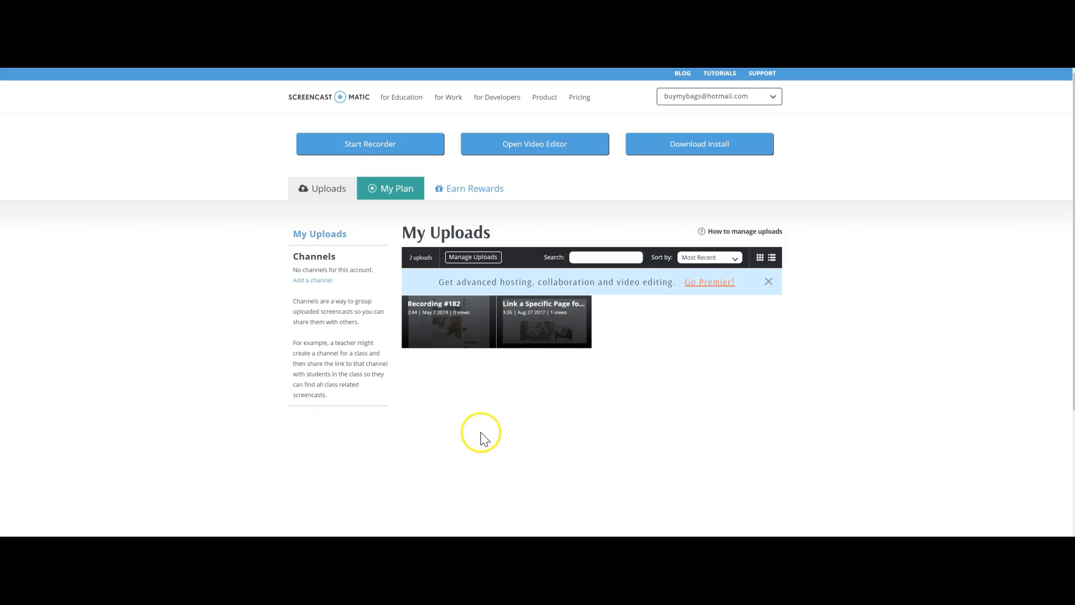
mouse_move(484, 439)
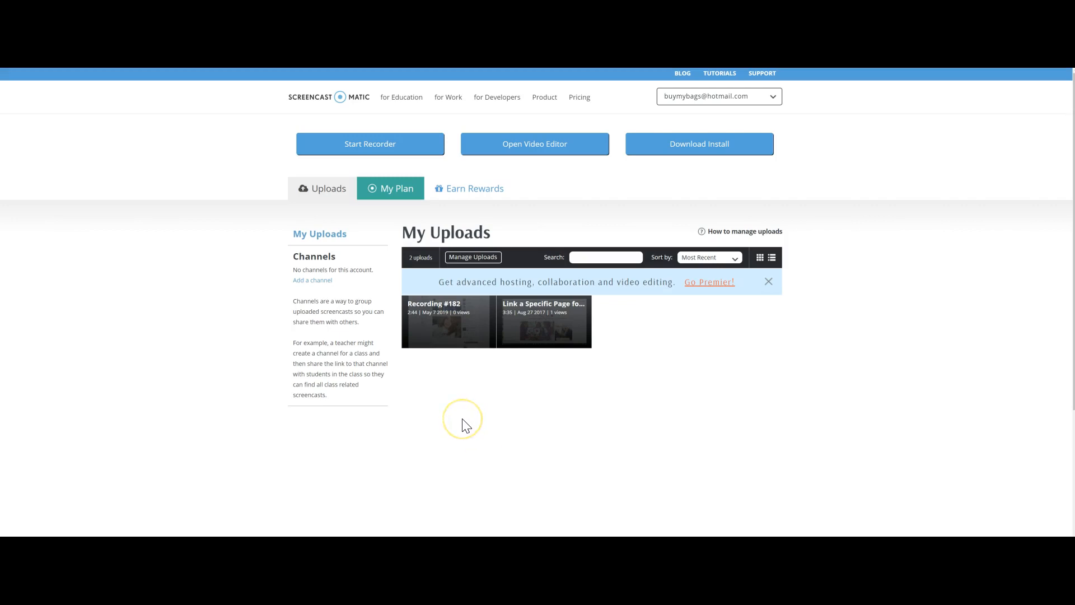
mouse_move(444, 425)
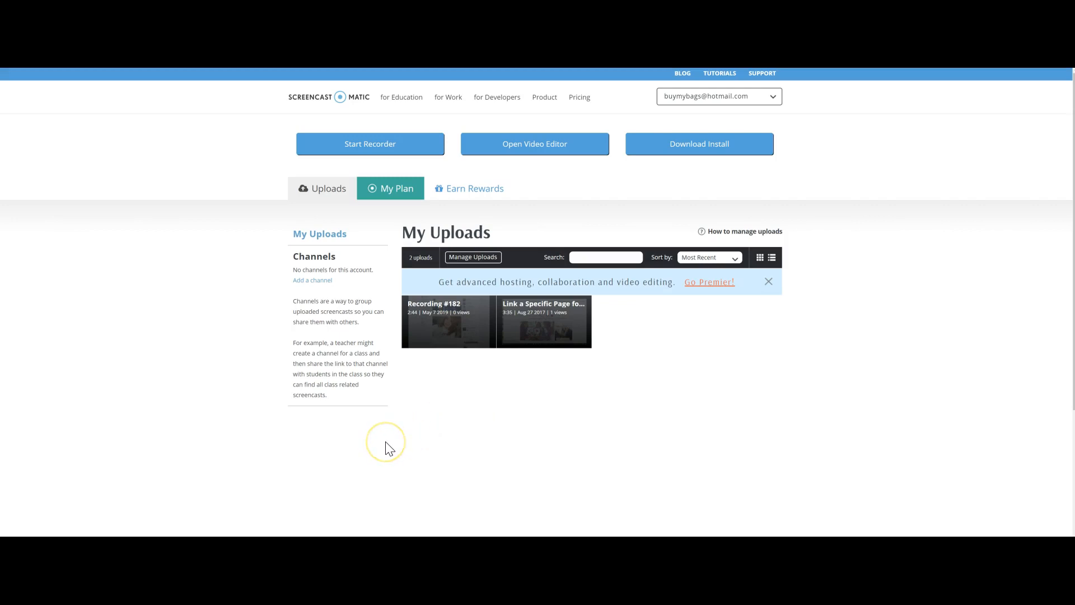
mouse_move(319, 468)
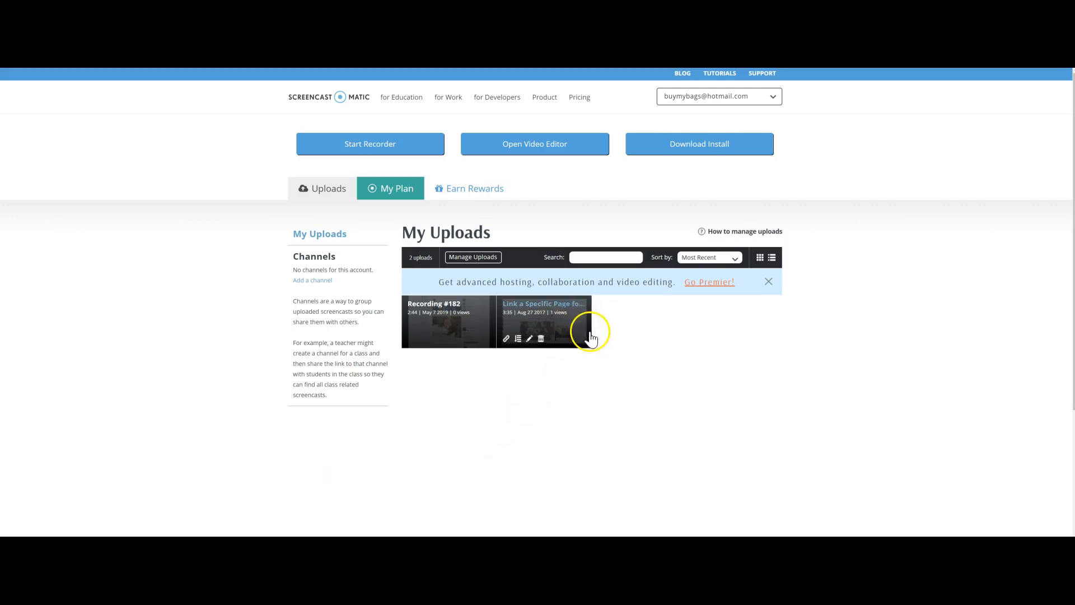
mouse_move(711, 113)
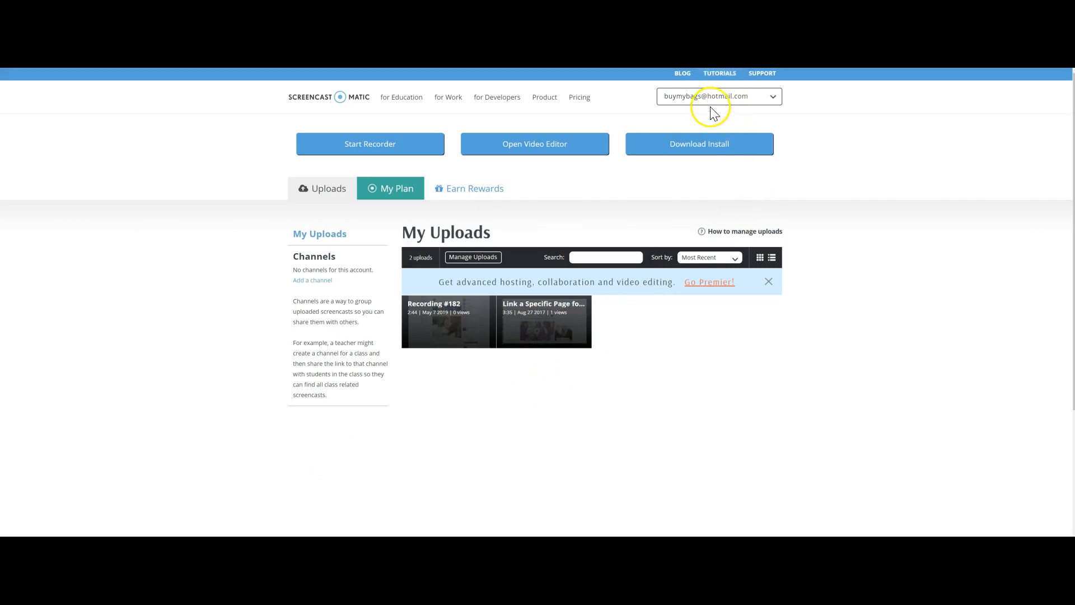
mouse_move(590, 230)
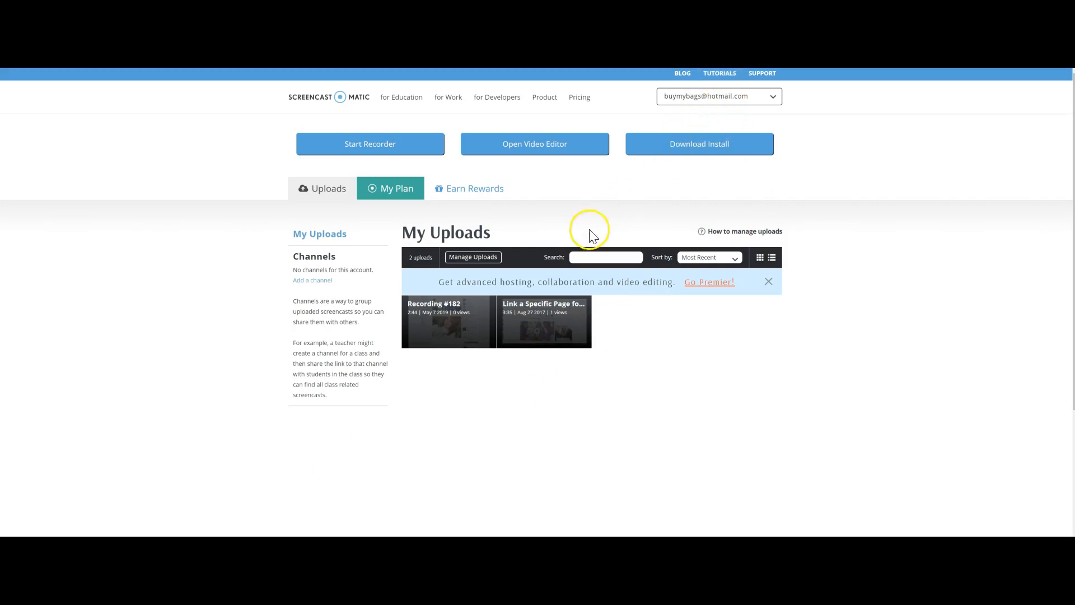
Step: Enter Manage Uploads mode so checkboxes appear beside both recordings
left_click(472, 257)
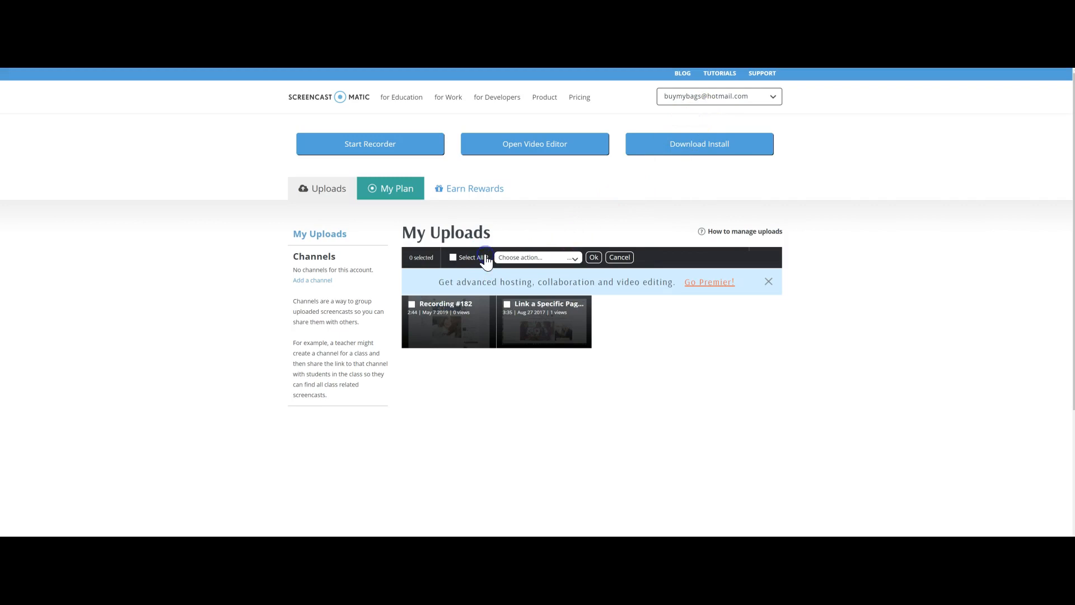